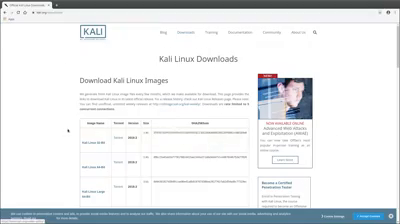
Step: Scroll down the Kali downloads page to the Kali Linux for ARM Devices section
scroll(down, 3)
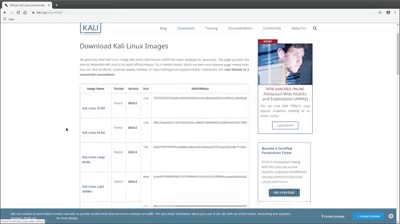
scroll(down, 3)
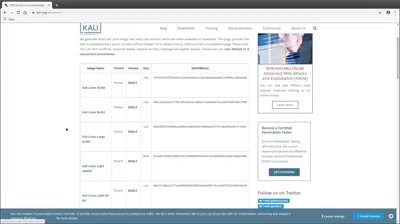
scroll(down, 3)
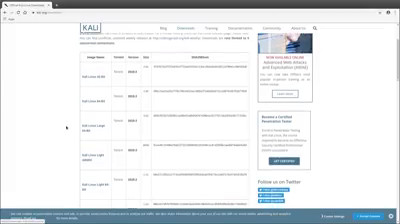
scroll(down, 3)
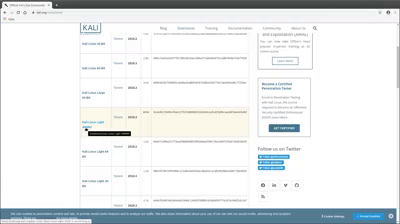
scroll(down, 3)
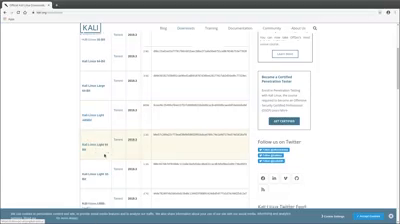
scroll(down, 3)
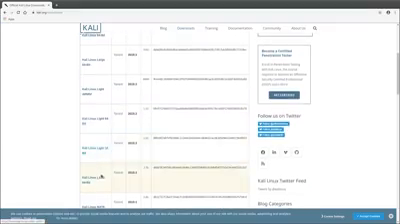
scroll(down, 3)
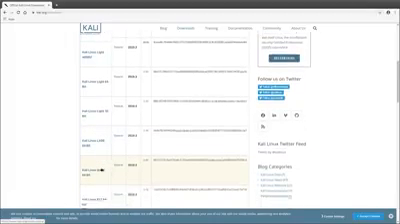
scroll(down, 3)
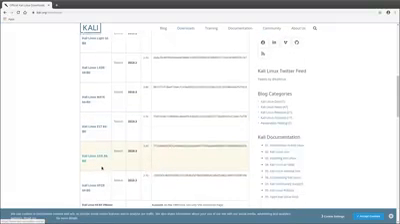
scroll(down, 3)
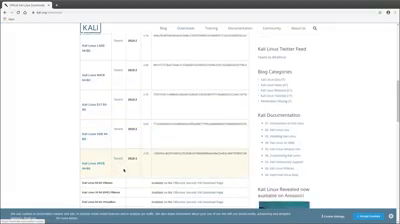
scroll(down, 3)
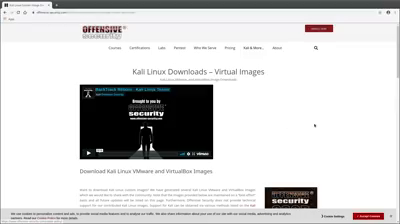
scroll(down, 3)
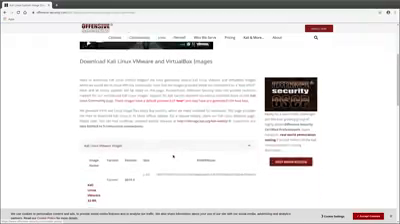
scroll(down, 3)
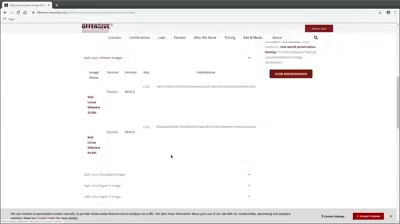
scroll(down, 3)
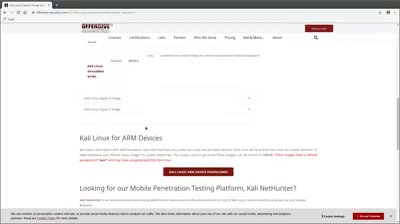
scroll(down, 3)
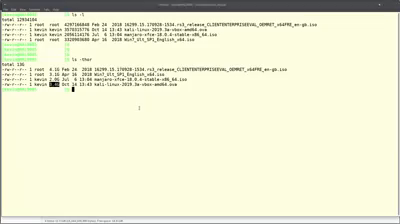
Step: Run the file command on the downloaded Kali images to check their types
text(file kali-linux-2019.3a-vbox-amd64.ova)
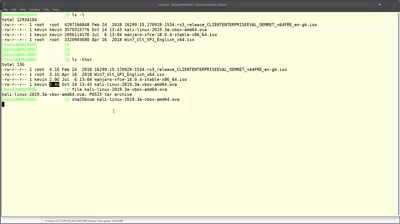
key(Return)
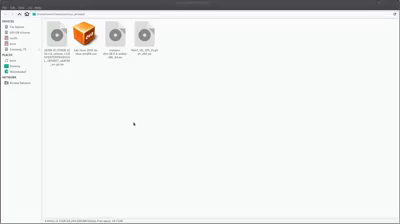
mouse_move(128, 122)
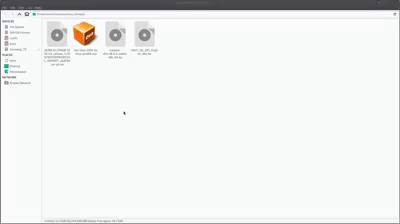
Step: Show the Downloads folder containing the VirtualBox installer and Kali files
click(90, 44)
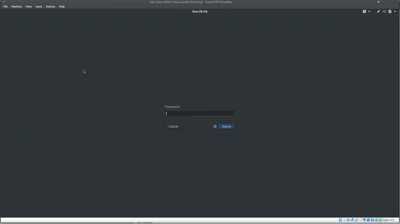
Step: Log in to the Kali VM as root with the account password
text(password)
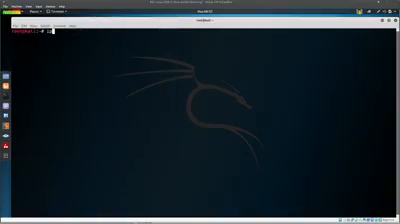
Step: Run 'ip a' to list the VM's network interfaces and addresses
text(ip a)
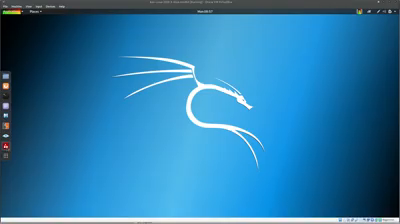
click(8, 12)
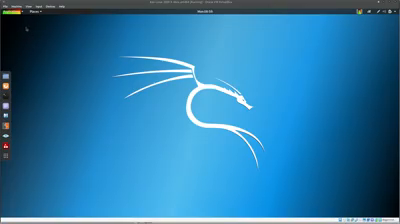
Step: Browse the BBC News front page in Chromium, then bring up the top-right system menu
click(18, 8)
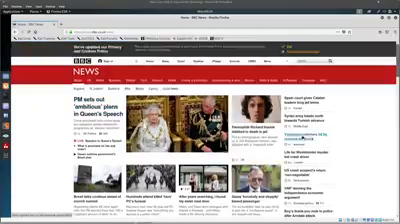
scroll(down, 3)
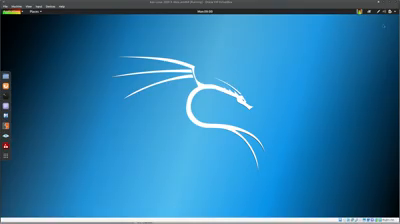
click(384, 10)
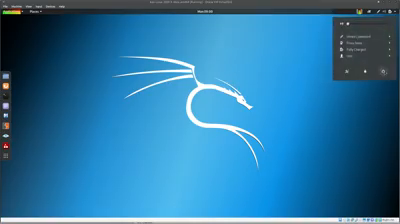